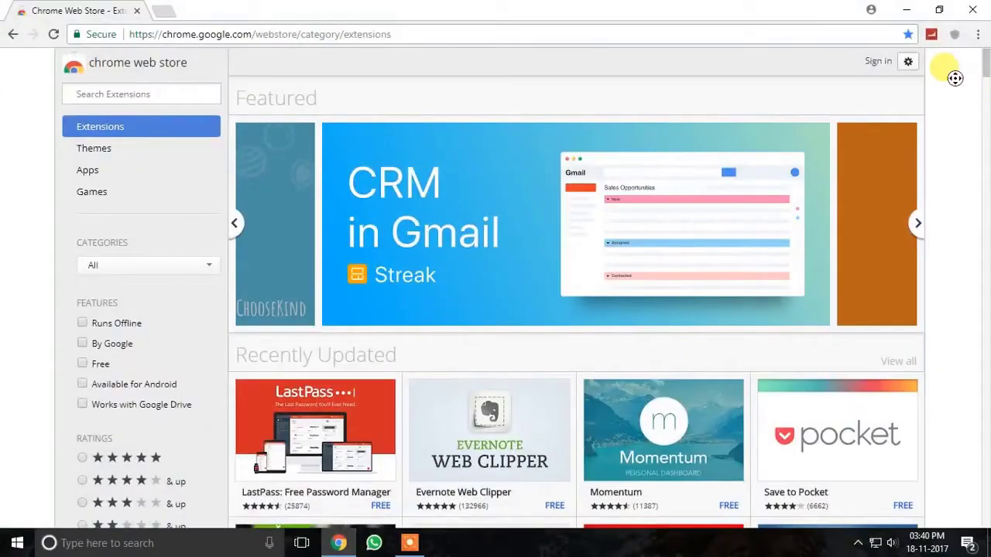
Scroll through the Extensions catalogue and search for 'Panic' in the Search Extensions box.
scroll("down", 3)
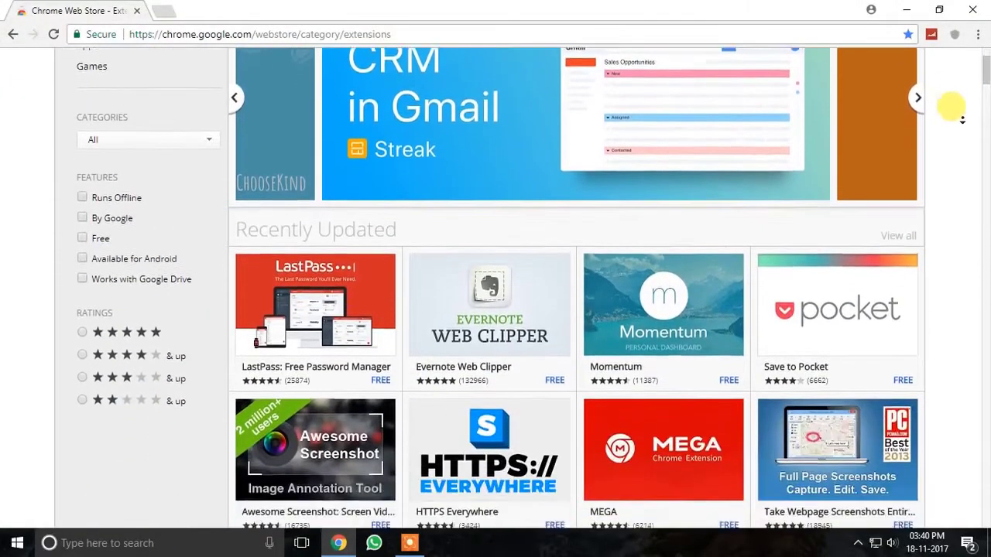
scroll("down", 3)
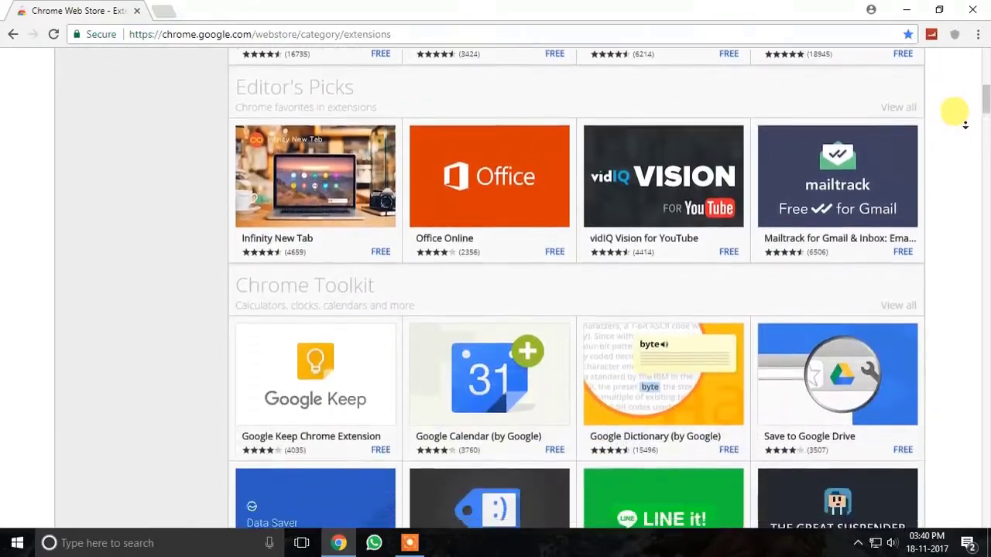
scroll("down", 3)
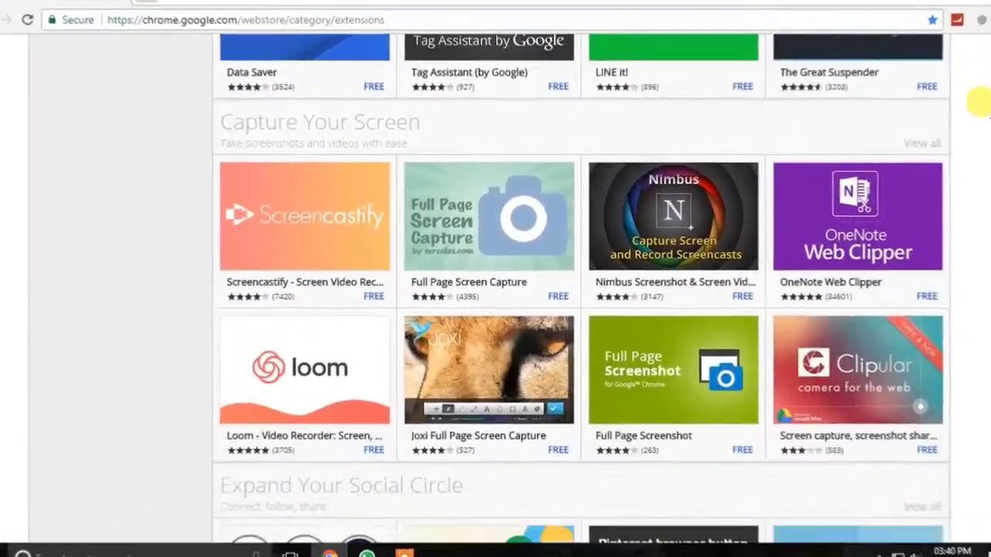
type("Panic button")
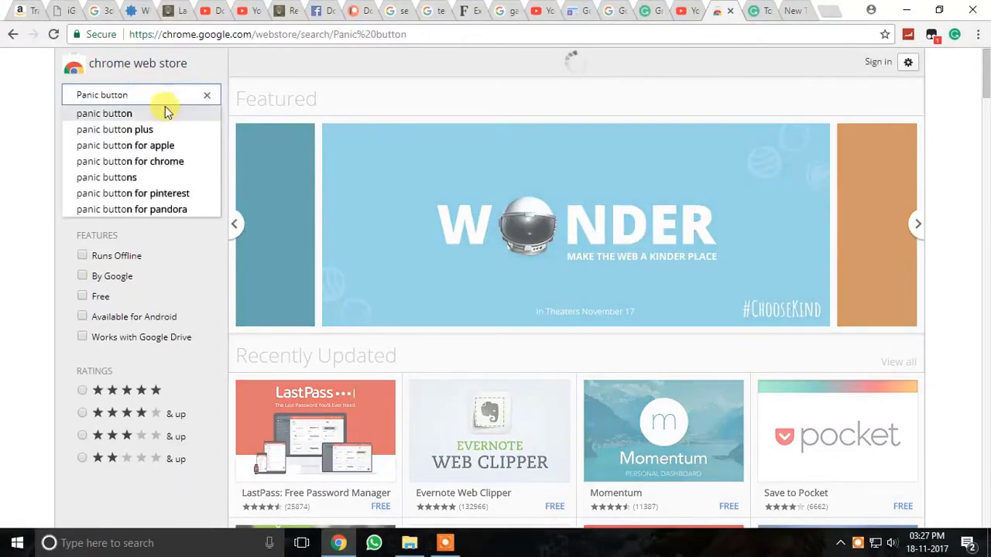
Add PanicButton to Chrome from the 'panic button' result and try its new toolbar icon.
left_click(106, 113)
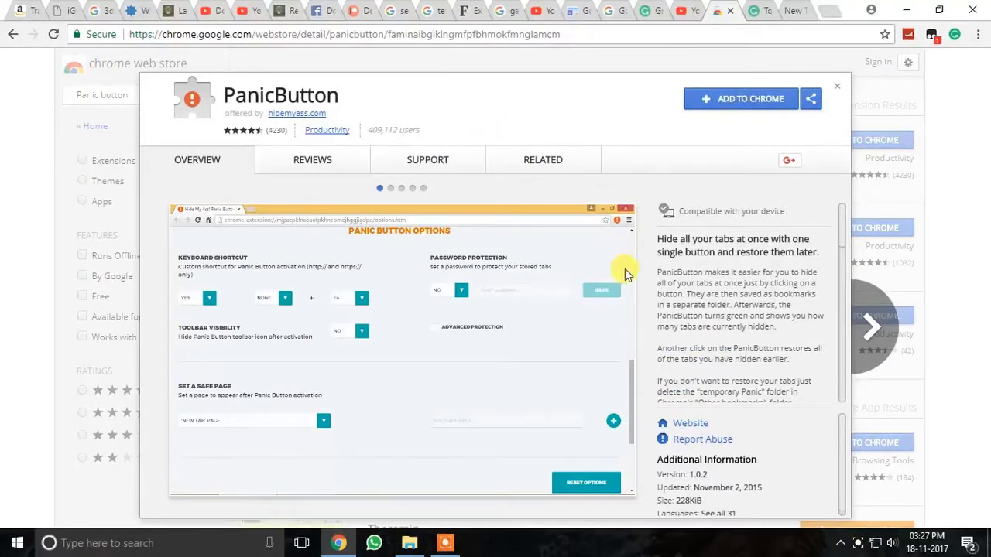
left_click(740, 99)
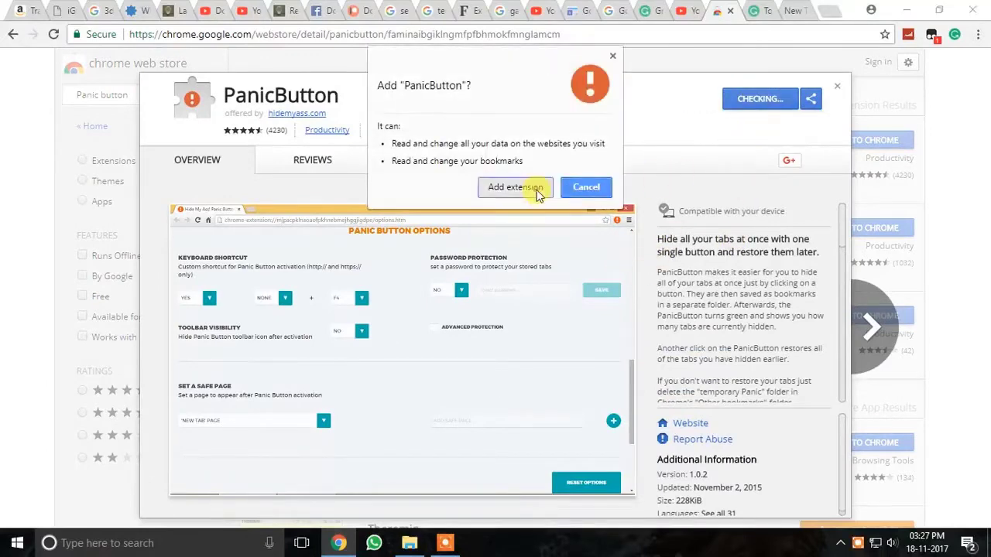
left_click(514, 188)
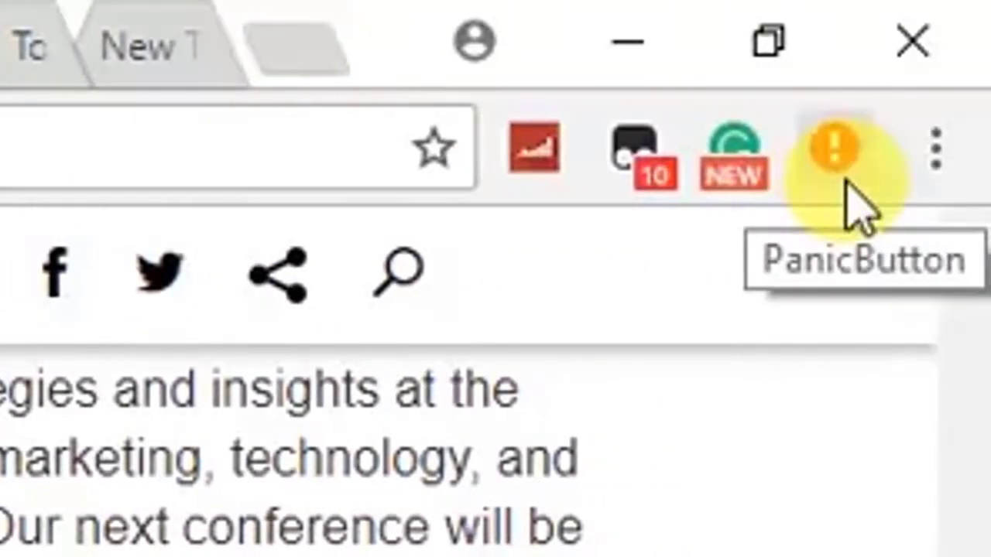
left_click(834, 147)
type("hubspot")
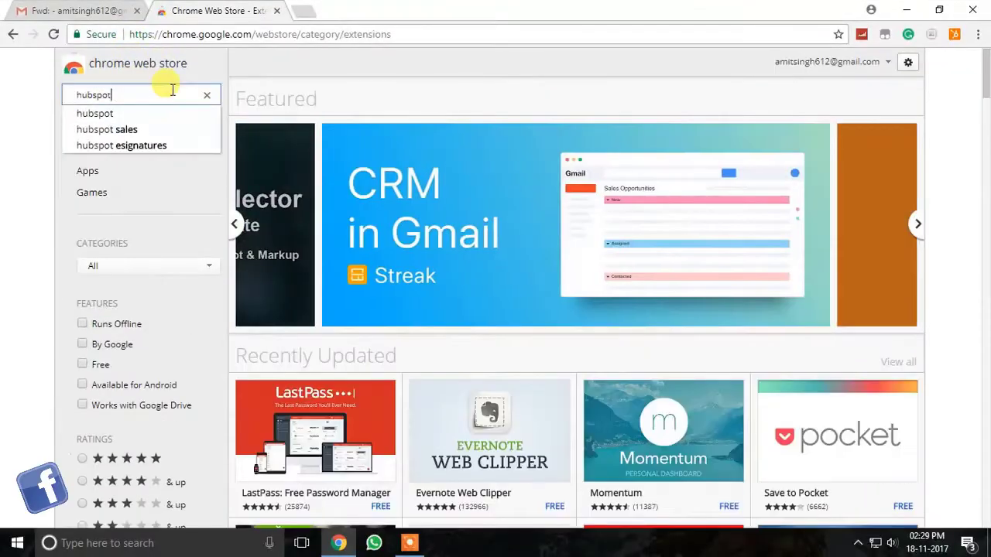
Add HubSpot Sales to Chrome from the 'hubspot' search, then switch to the Gmail inbox.
left_click(106, 131)
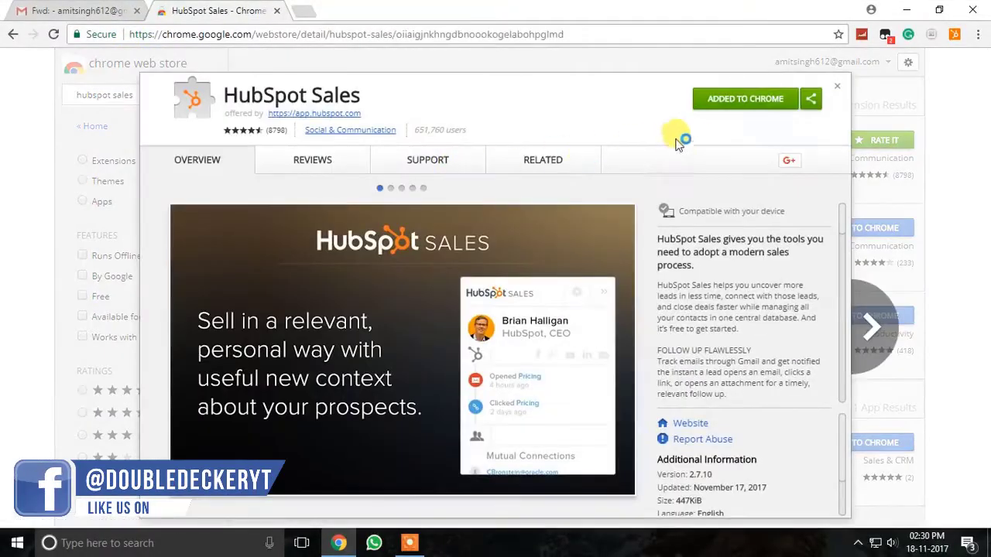
left_click(75, 9)
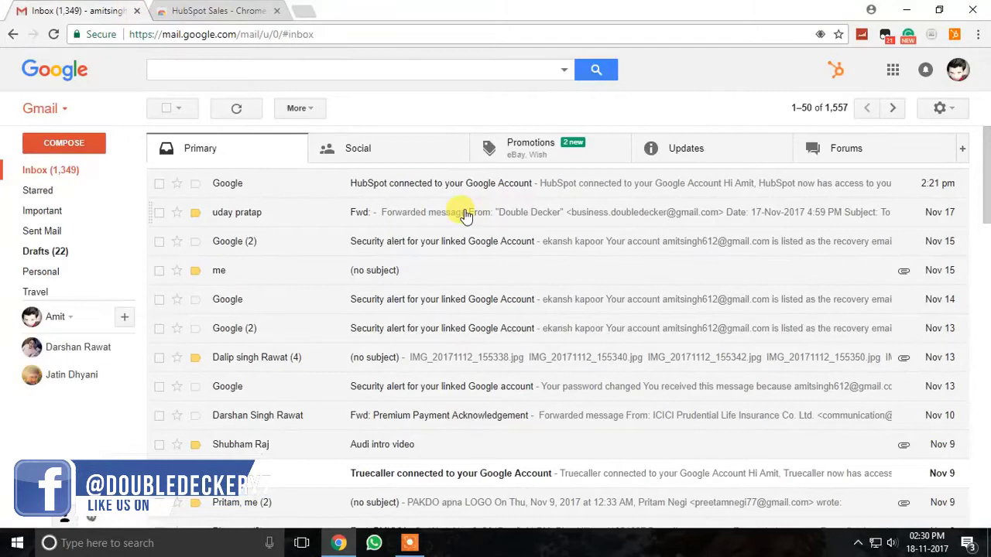
View the 'Fwd:' email so the HubSpot Sales sidebar shows the sender's contact details.
left_click(464, 212)
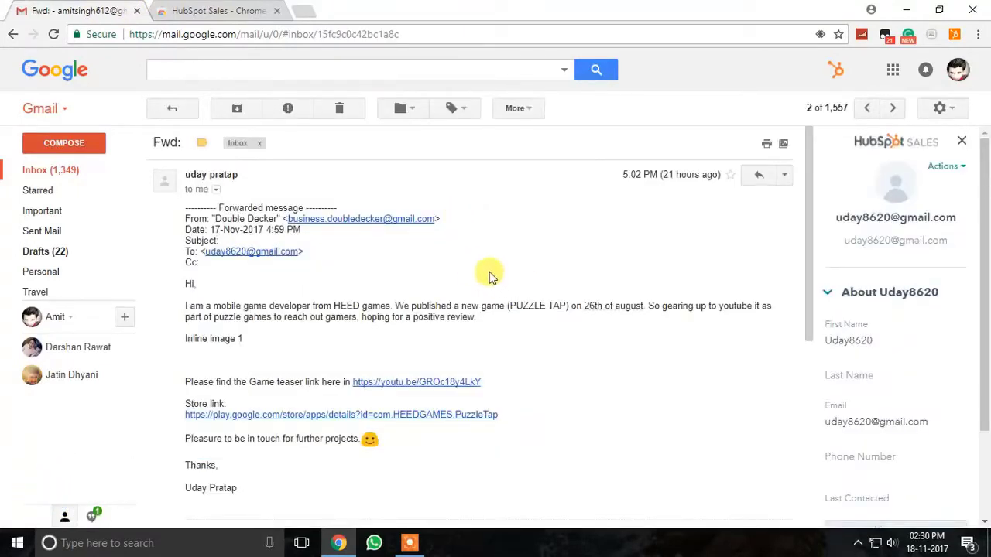
mouse_move(880, 189)
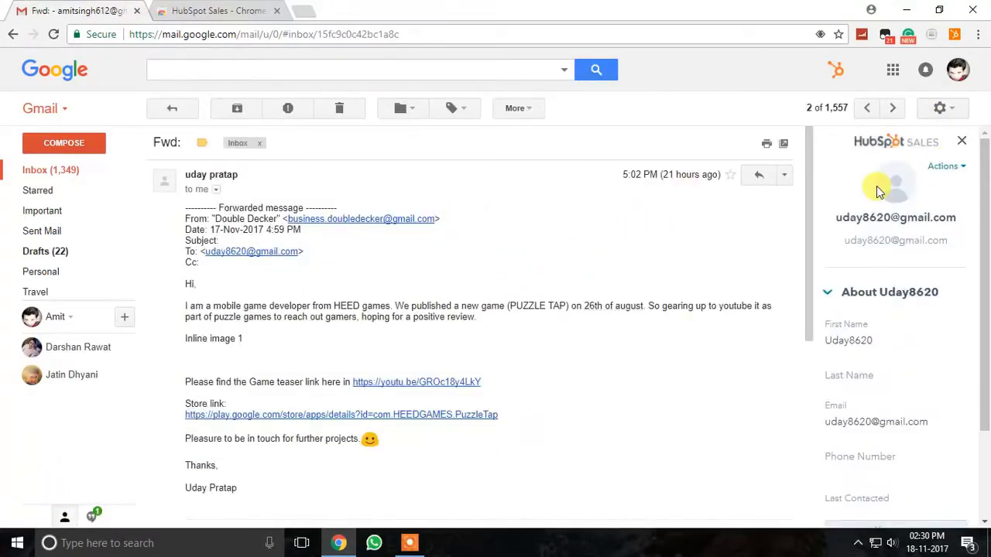
scroll("down", 3)
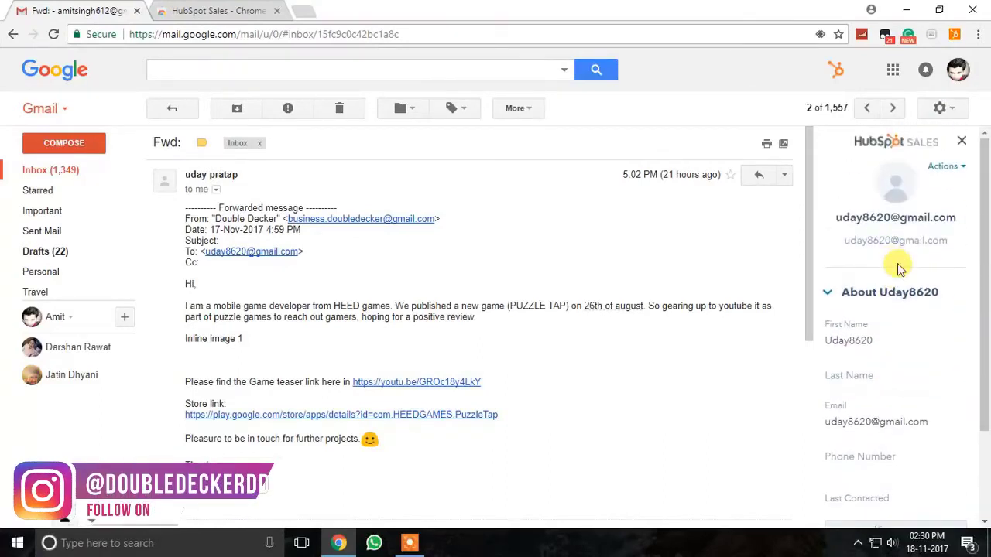
scroll("down", 3)
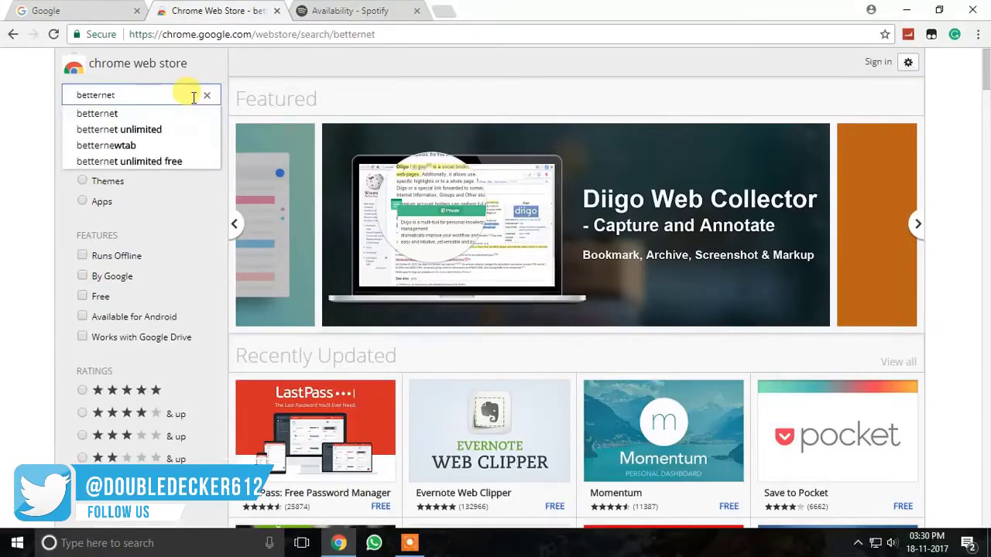
Add Betternet Unlimited Free VPN Proxy to Chrome and choose its first VPN location.
left_click(129, 161)
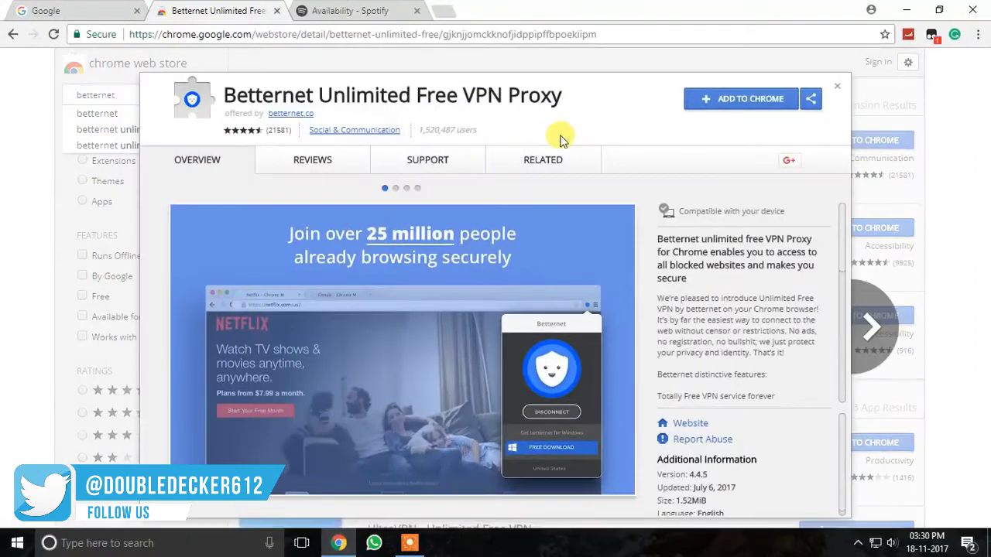
left_click(738, 100)
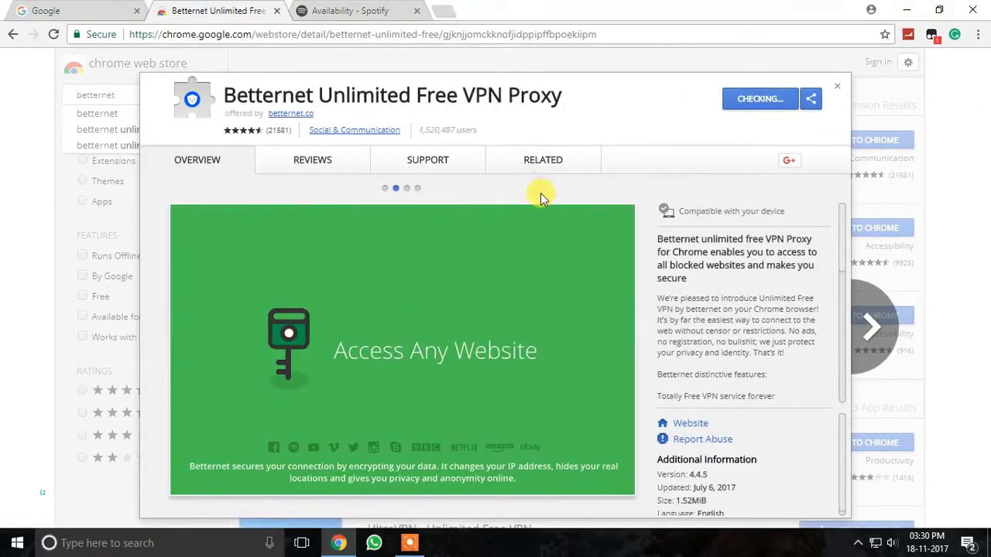
left_click(759, 99)
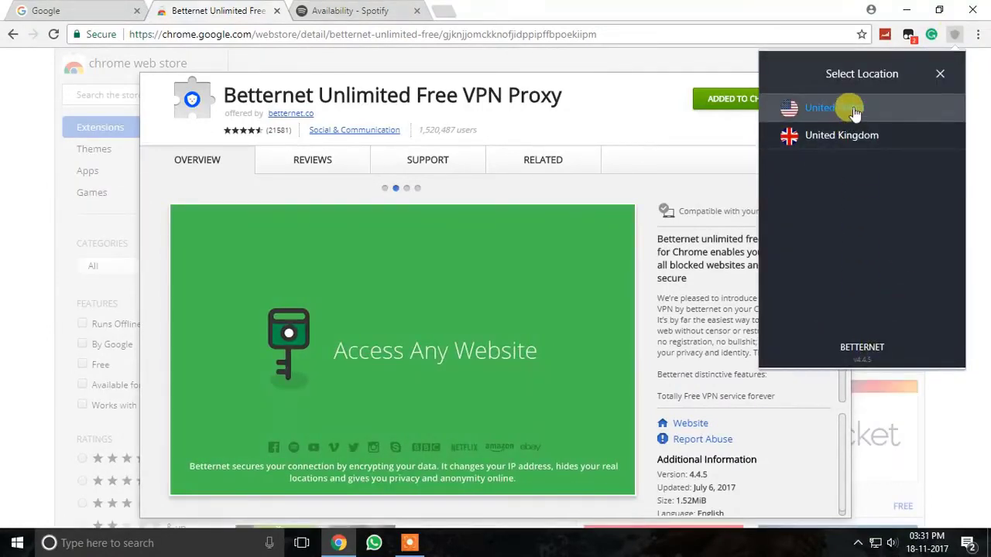
left_click(820, 109)
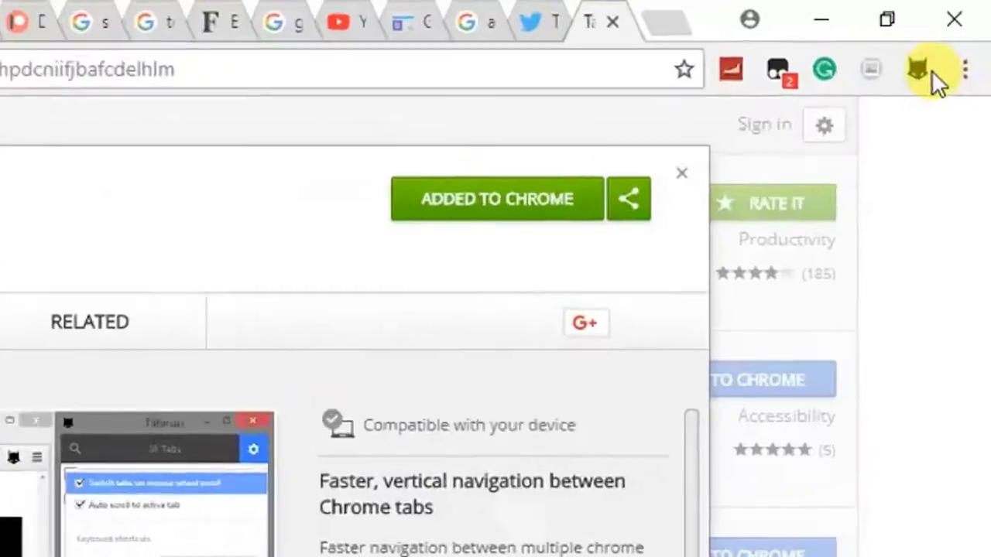
Show Tabman's list of all 25 open tabs from its toolbar icon.
left_click(917, 70)
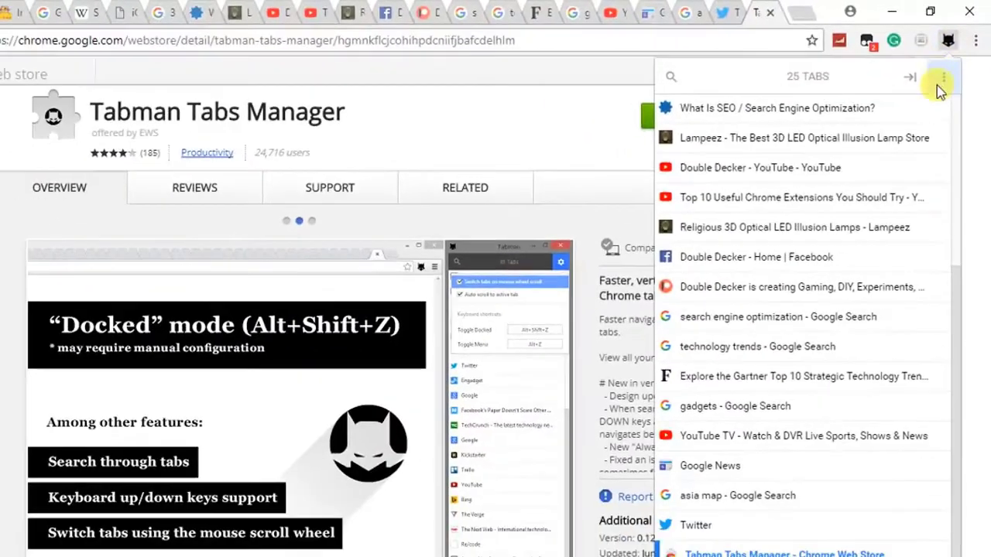
mouse_move(957, 242)
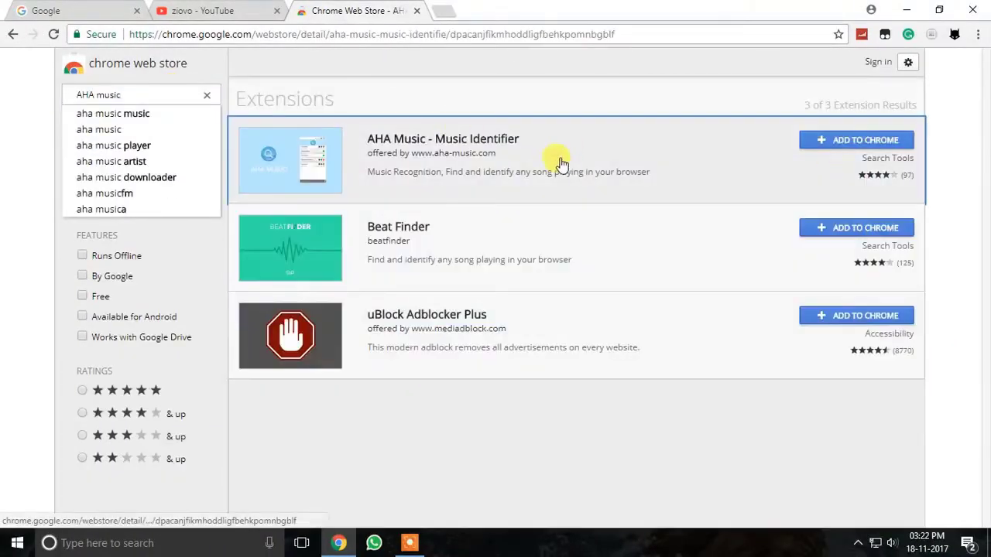
Add AHA Music - Music Identifier to Chrome and return to the extensions page tab.
left_click(443, 140)
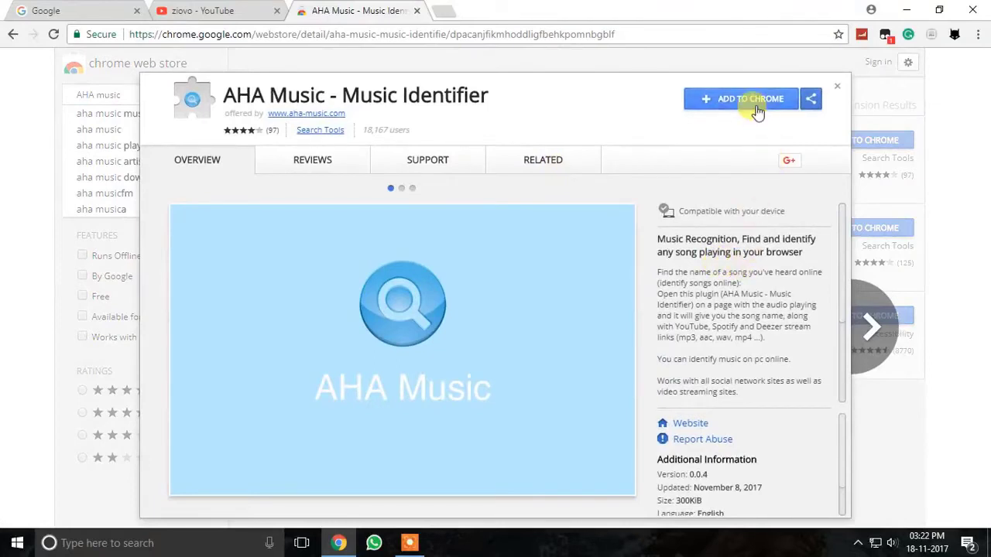
left_click(750, 99)
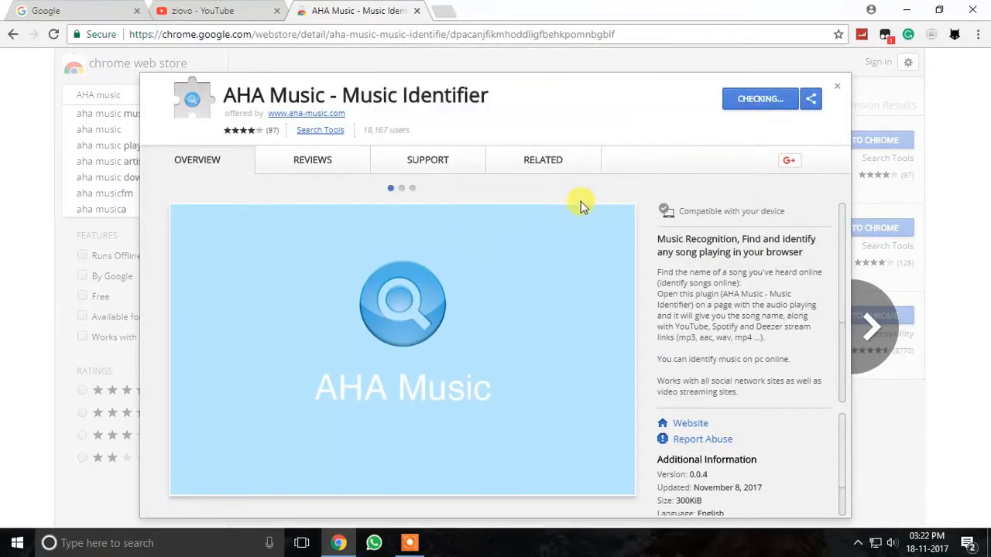
left_click(542, 159)
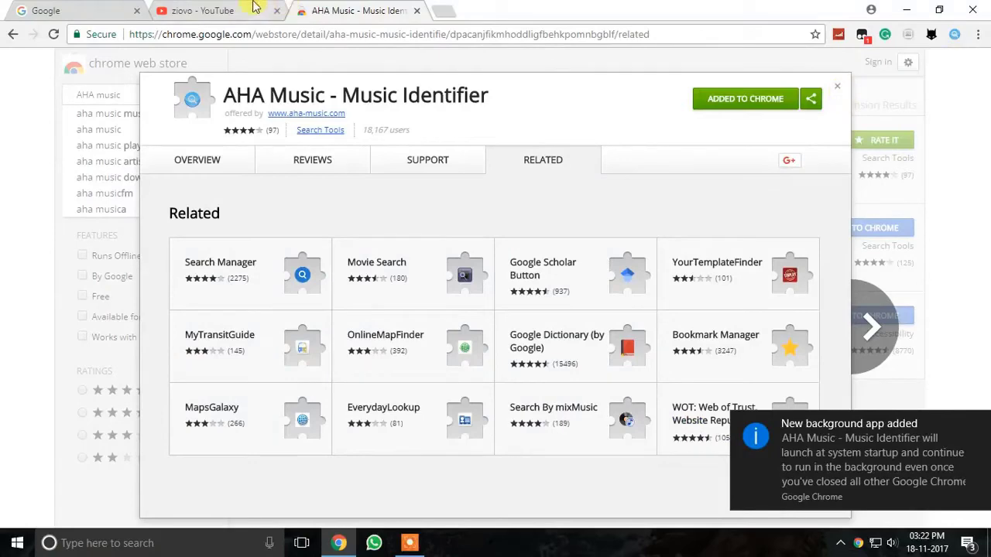
mouse_move(379, 6)
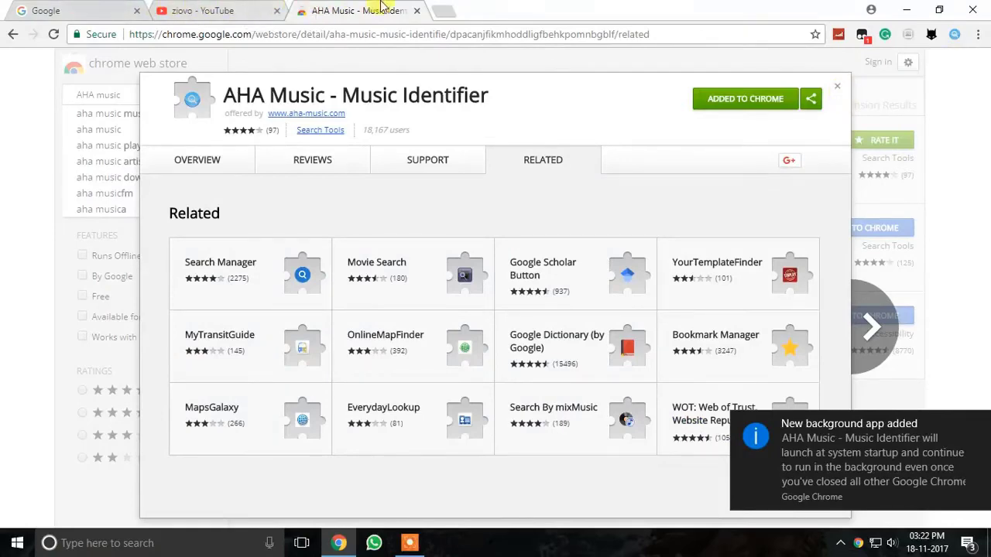
left_click(217, 11)
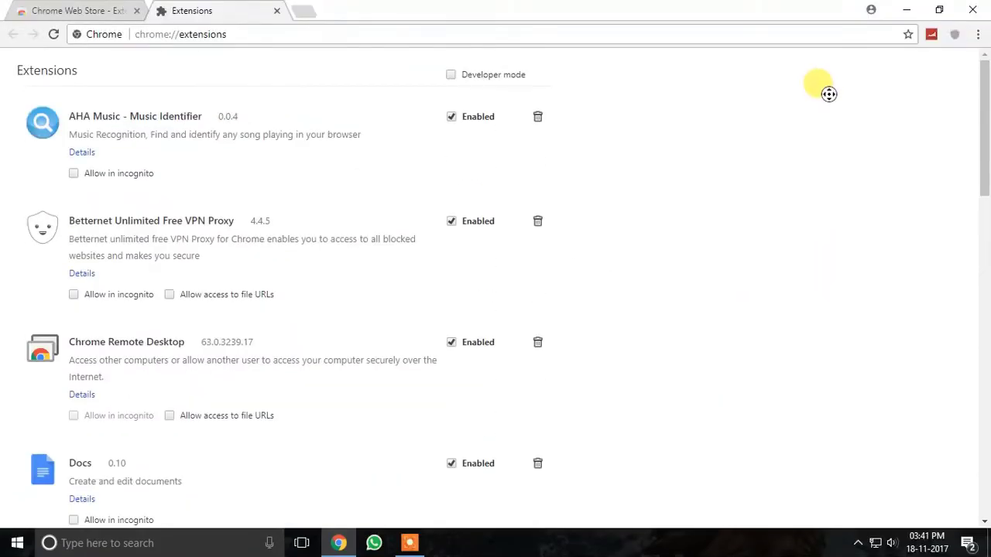
scroll("down", 3)
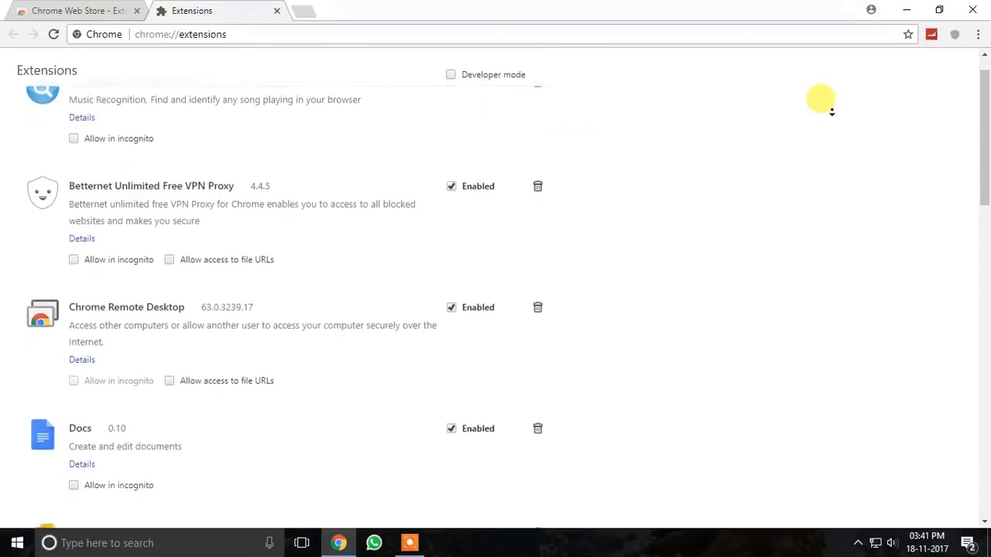
scroll("down", 3)
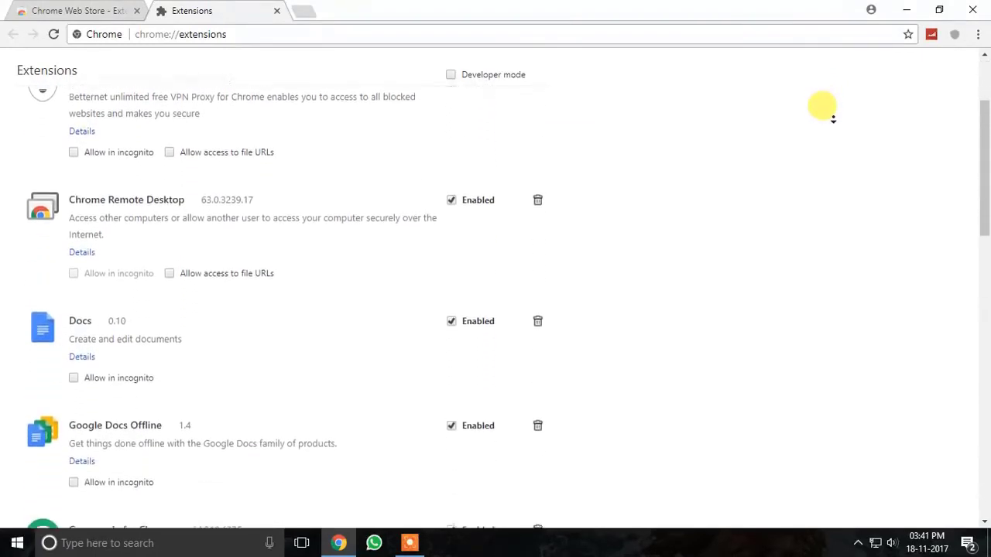
scroll("down", 3)
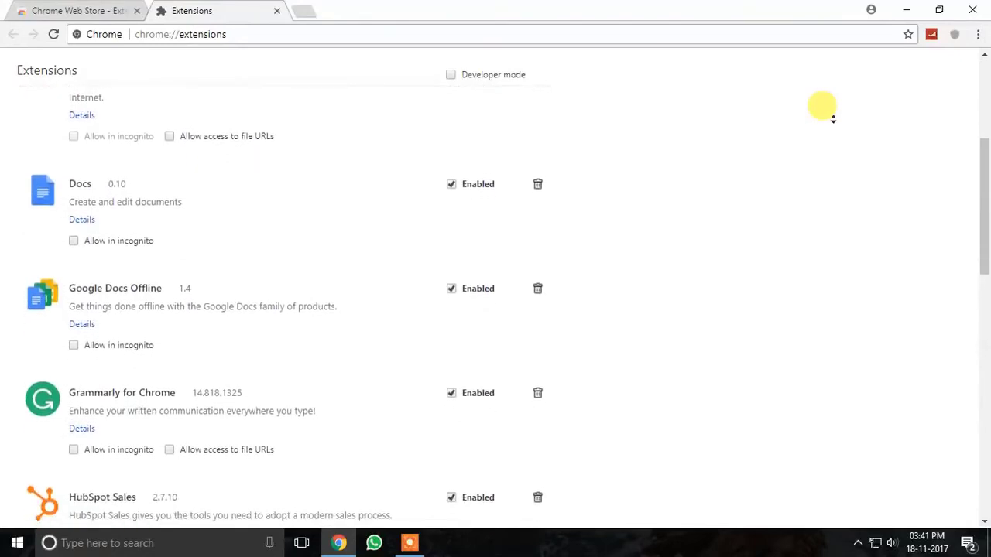
scroll("down", 3)
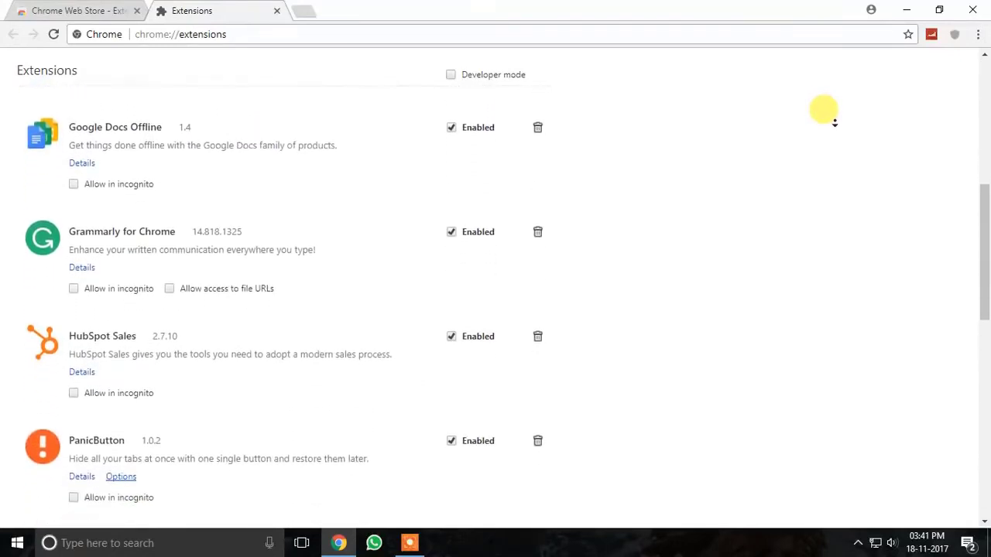
scroll("down", 3)
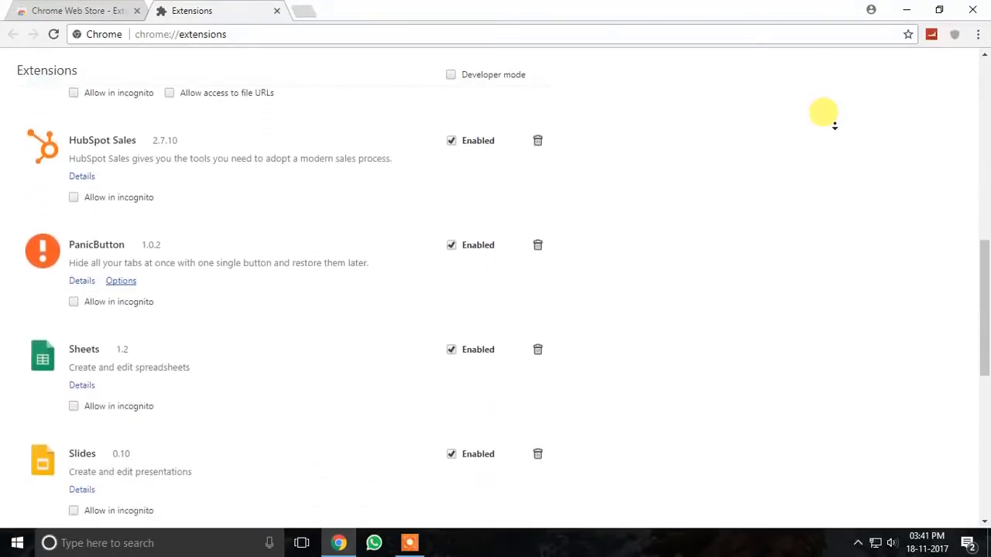
scroll("down", 3)
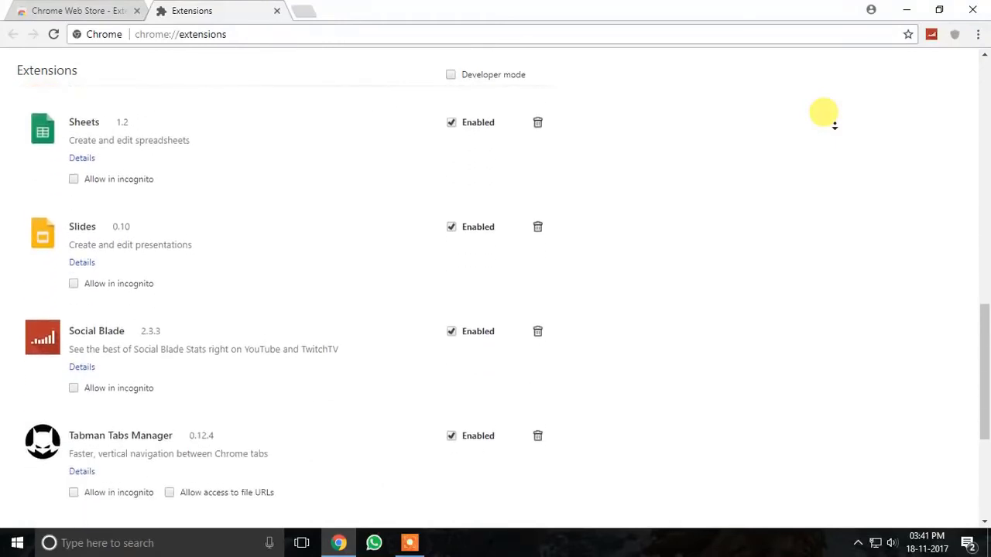
scroll("down", 3)
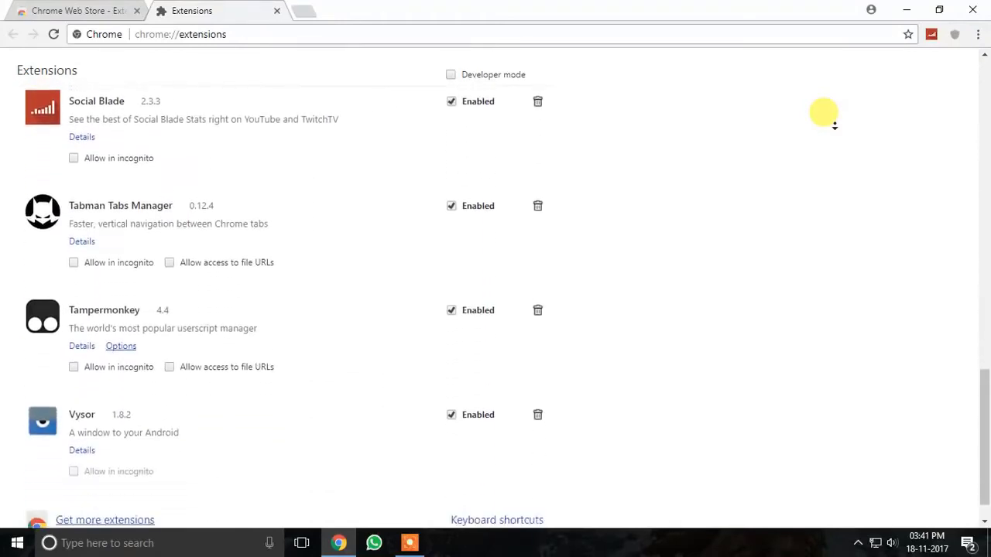
scroll("down", 3)
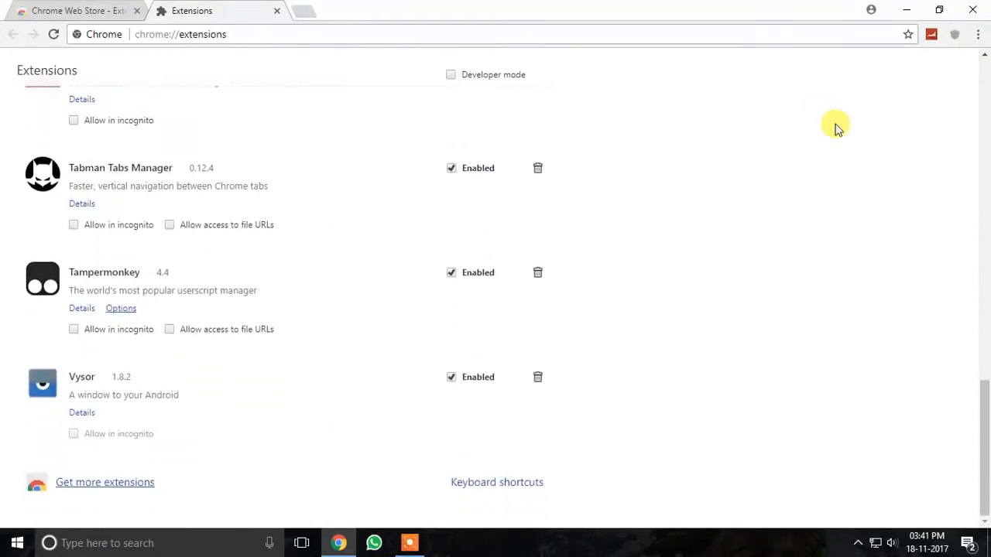